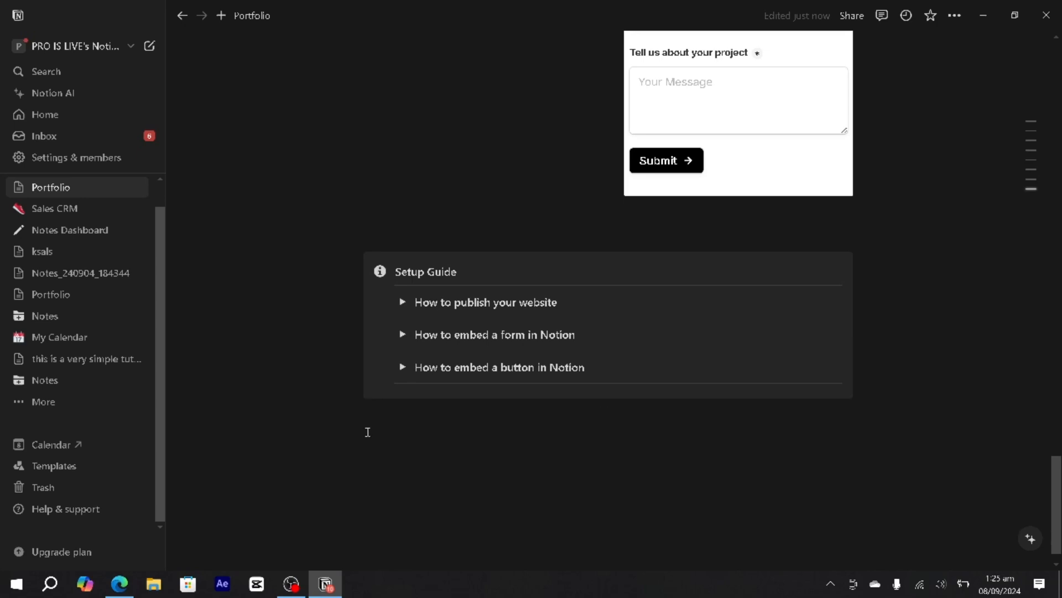
- Insert an empty Image block on a new line below the Setup Guide callout
left_click(337, 425)
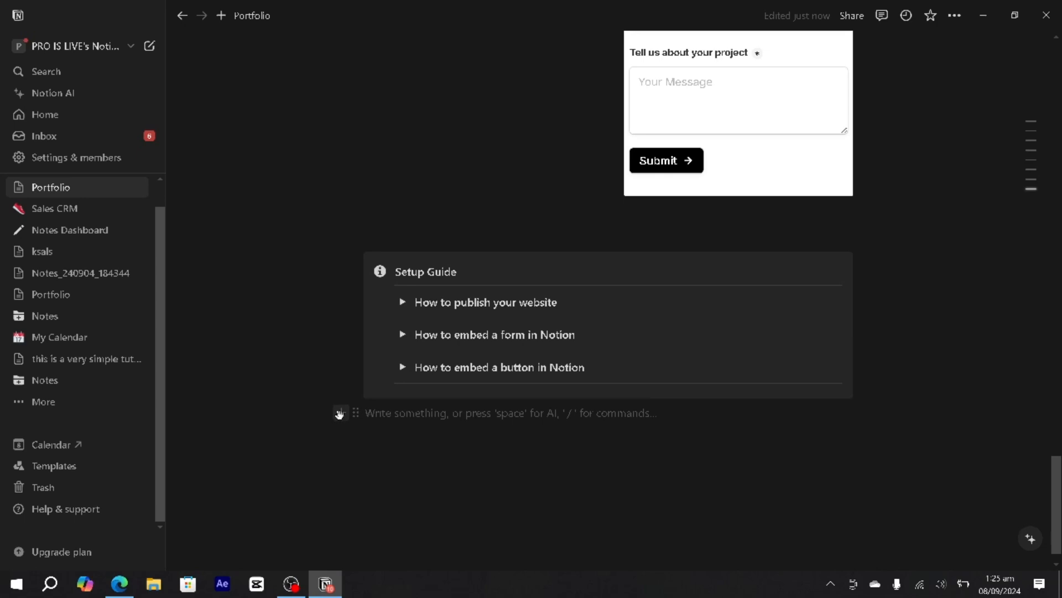
left_click(339, 413)
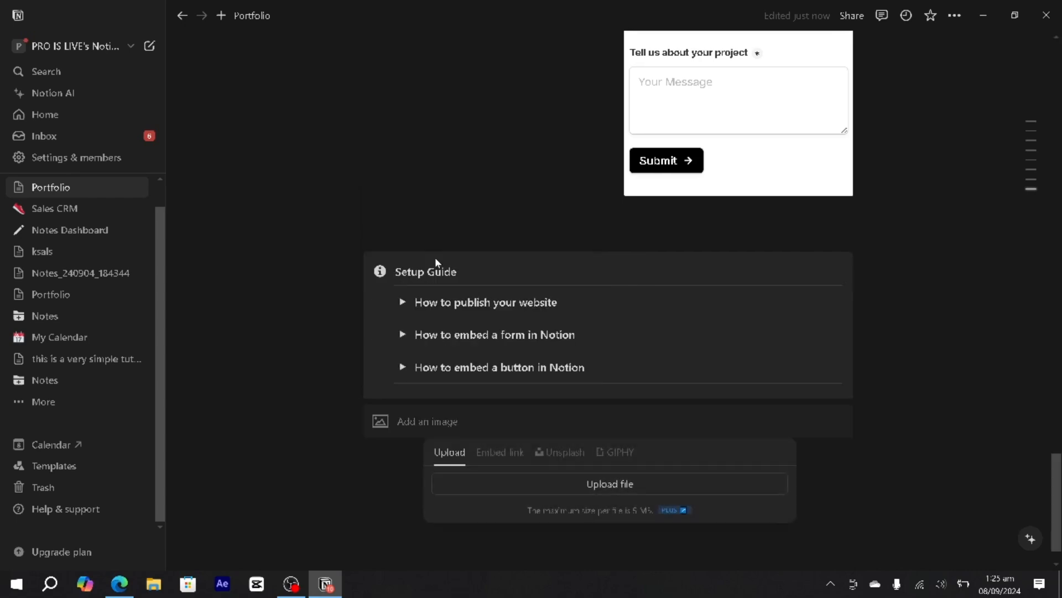
- Upload the Google Workspace logo image into the empty image block
left_click(609, 484)
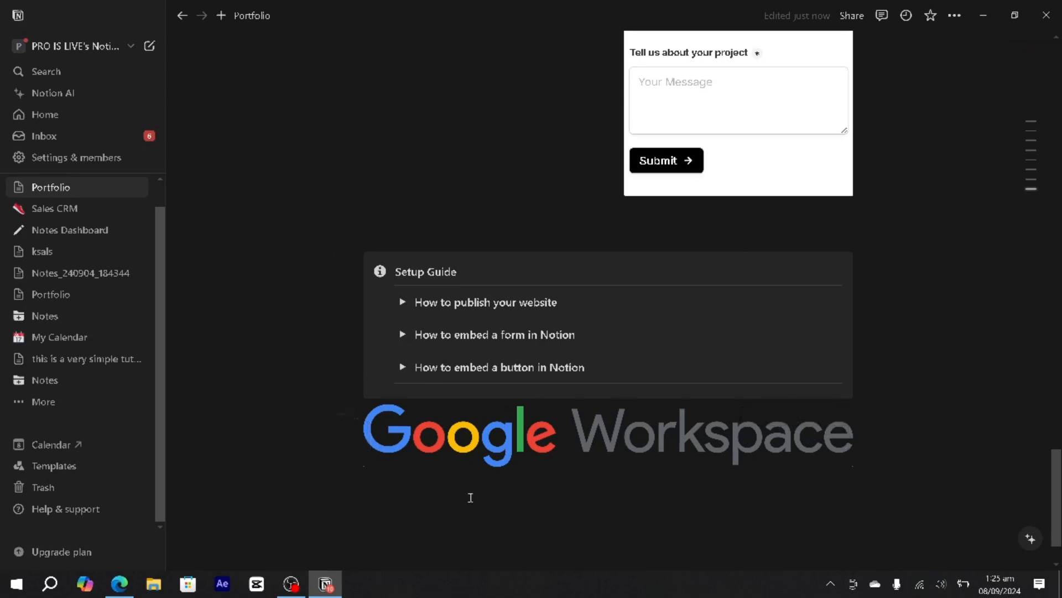
mouse_move(78, 203)
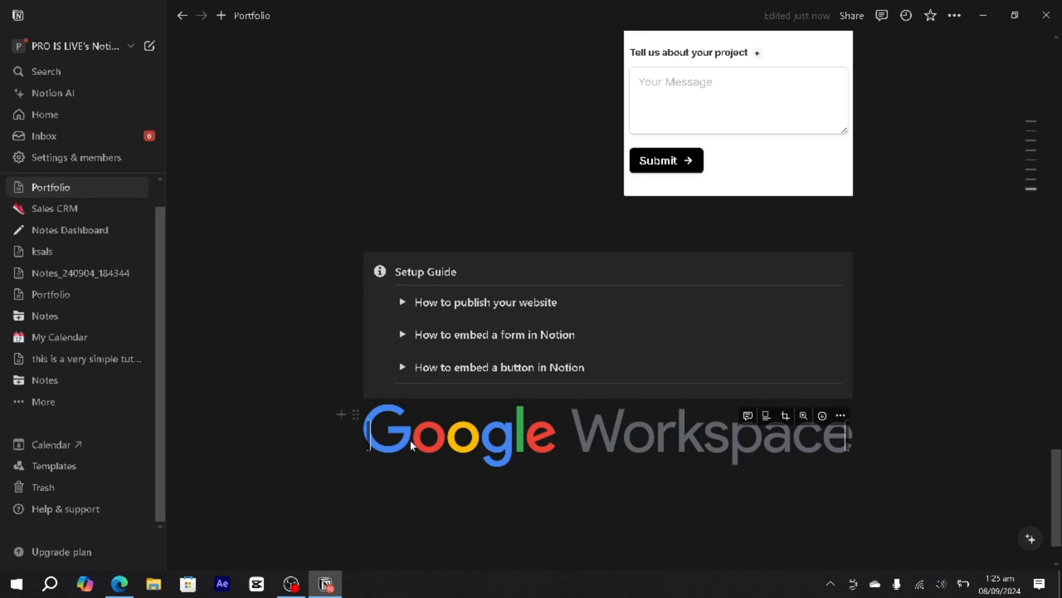
mouse_move(628, 441)
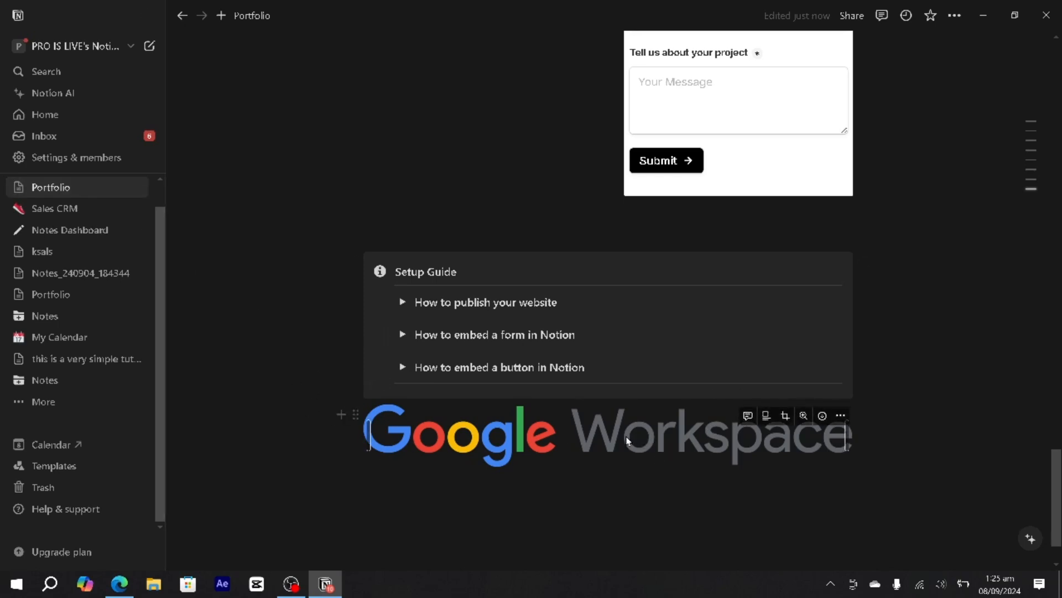
mouse_move(791, 441)
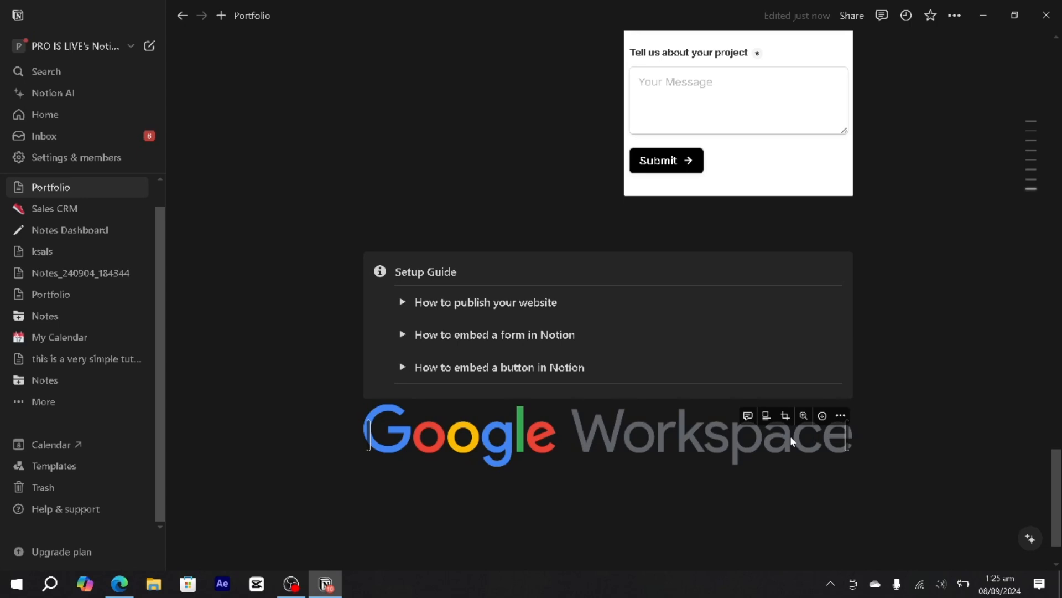
mouse_move(841, 416)
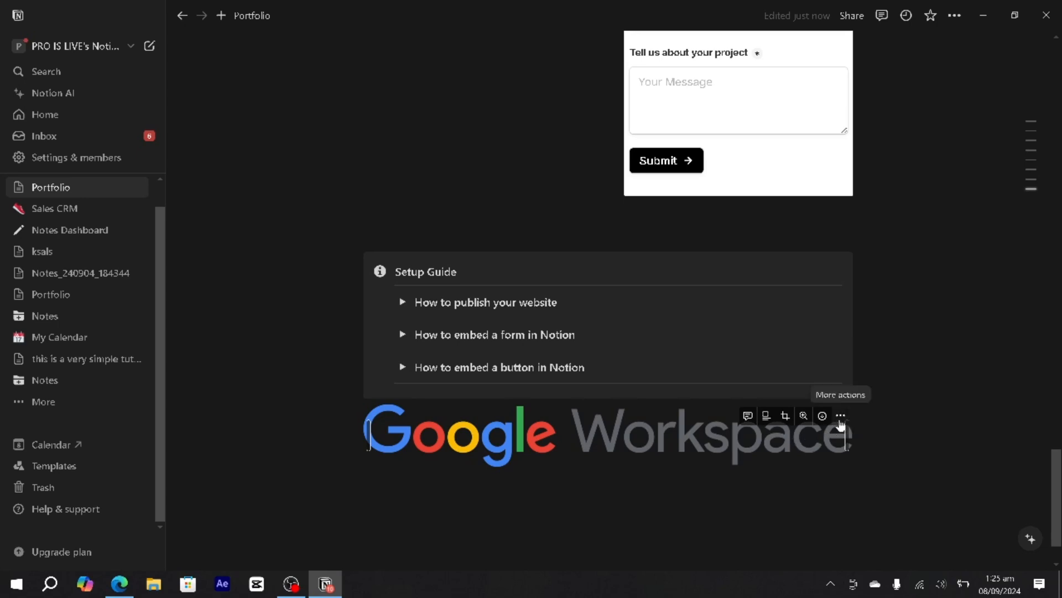
- Move the Google Workspace image block to the Notes page and visit it
left_click(841, 416)
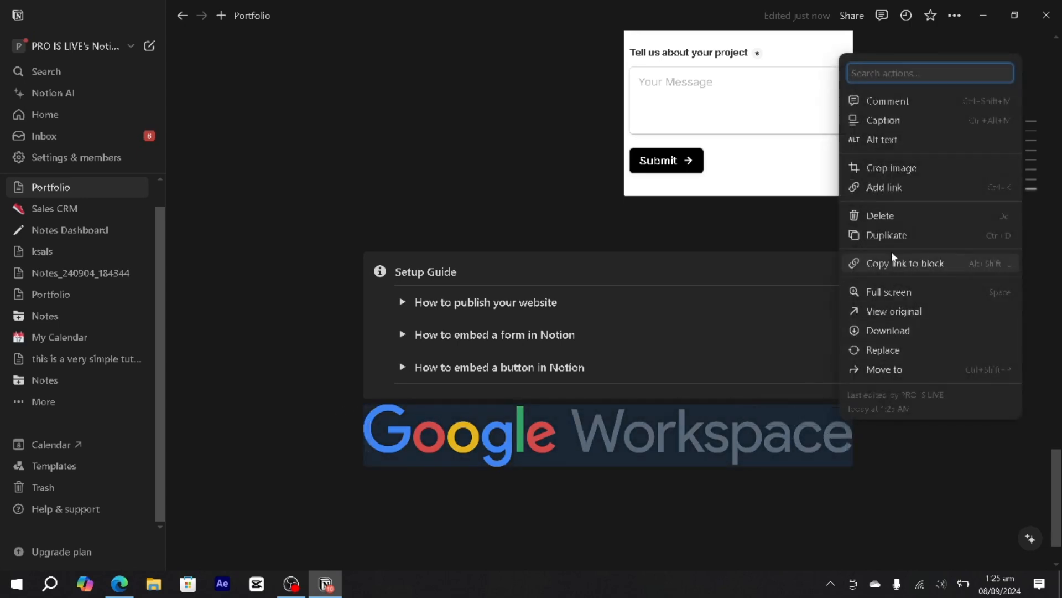
mouse_move(901, 234)
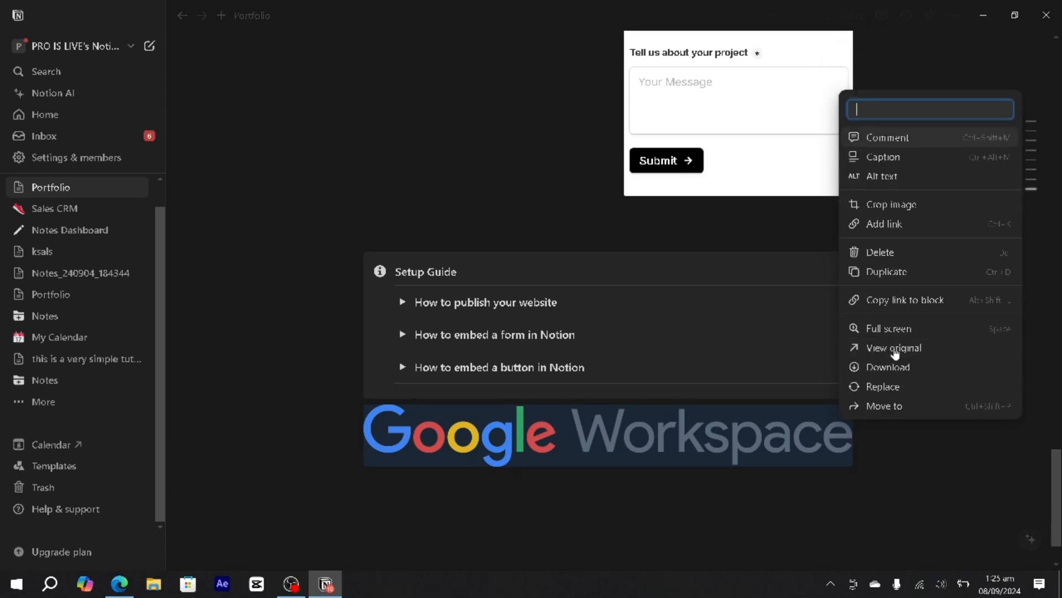
left_click(884, 406)
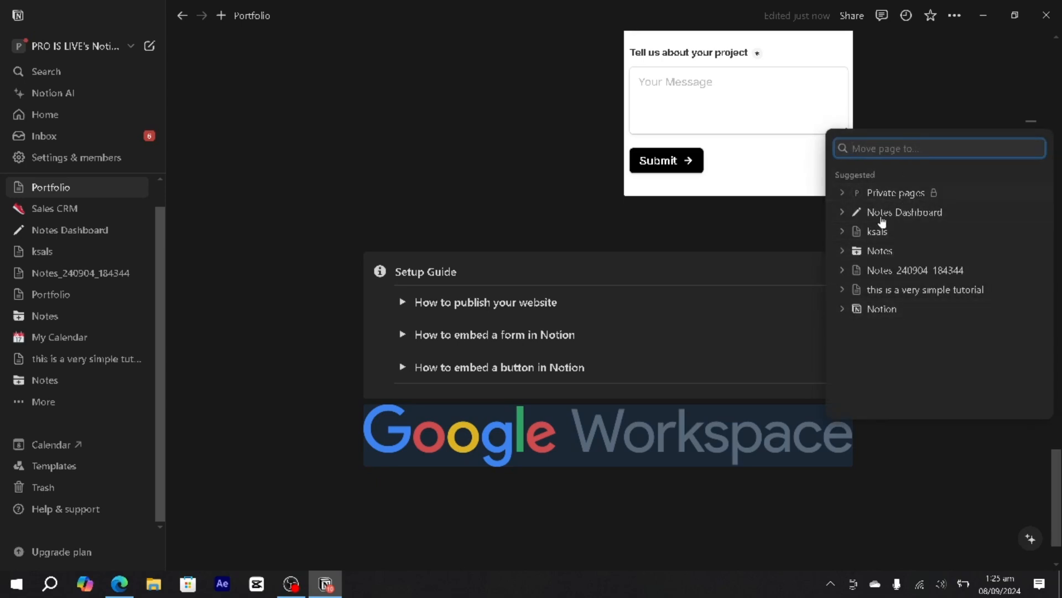
mouse_move(882, 255)
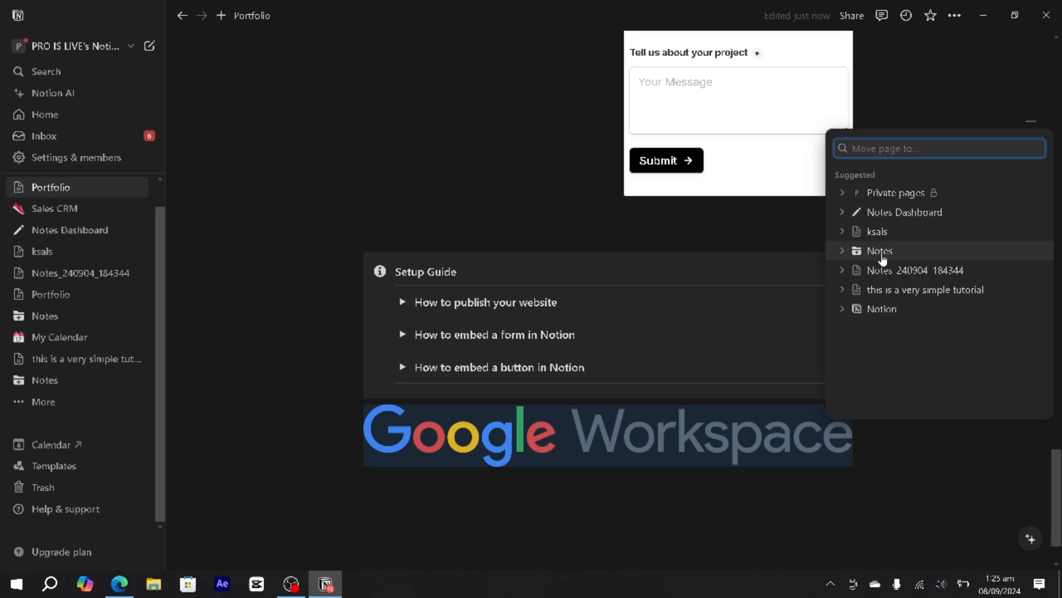
left_click(880, 251)
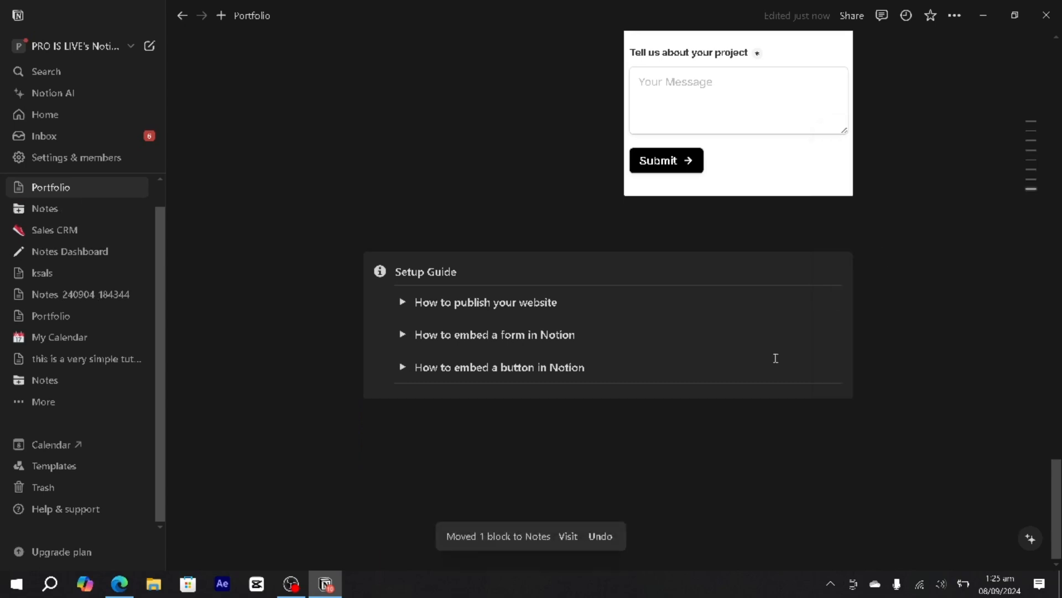
mouse_move(567, 553)
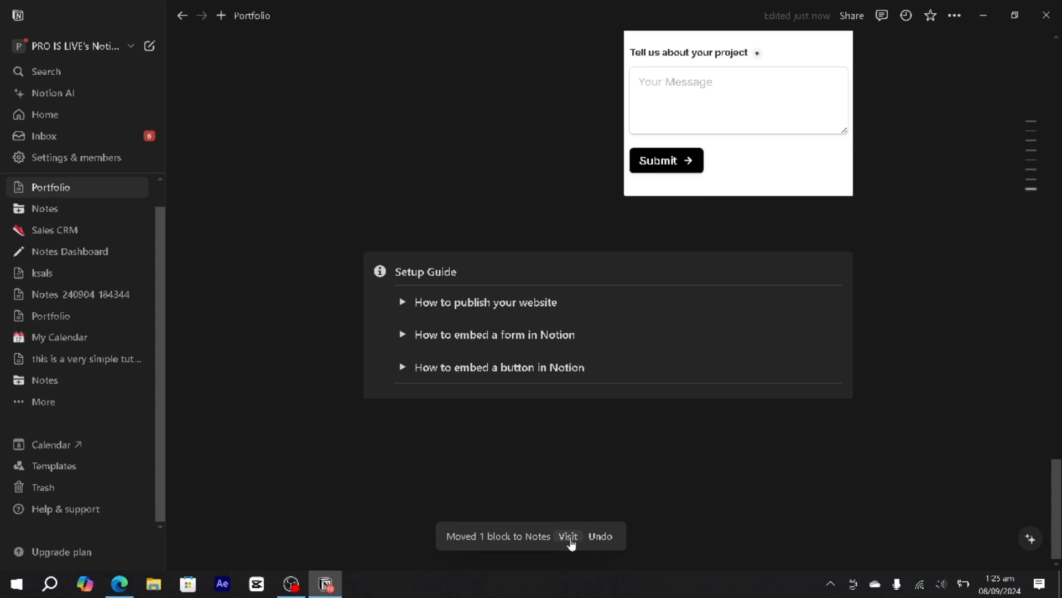
left_click(568, 536)
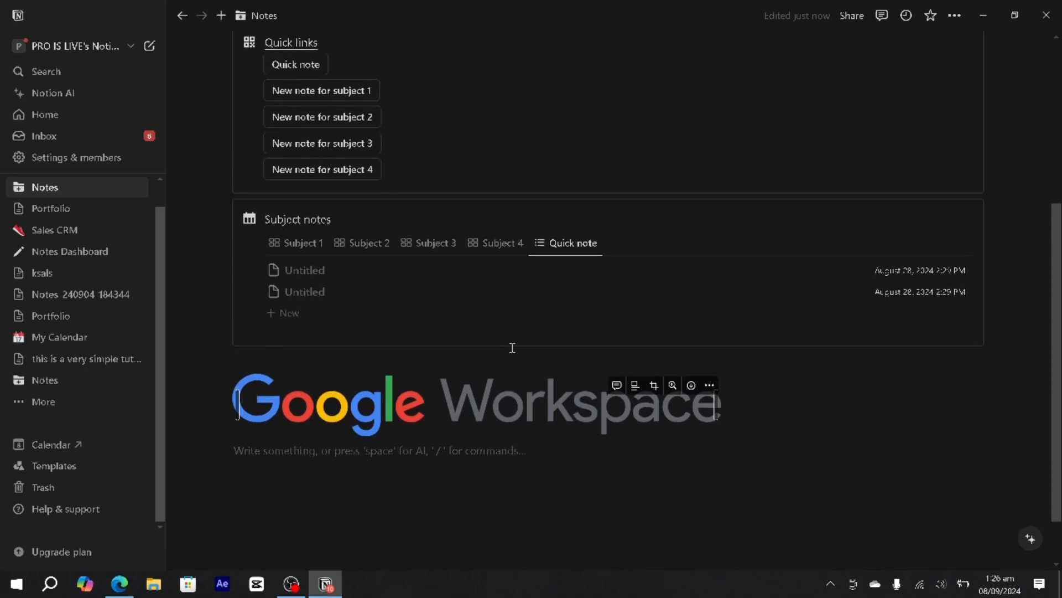
- Scroll down the Notes page to the image below the Subject notes database
scroll("down", 3)
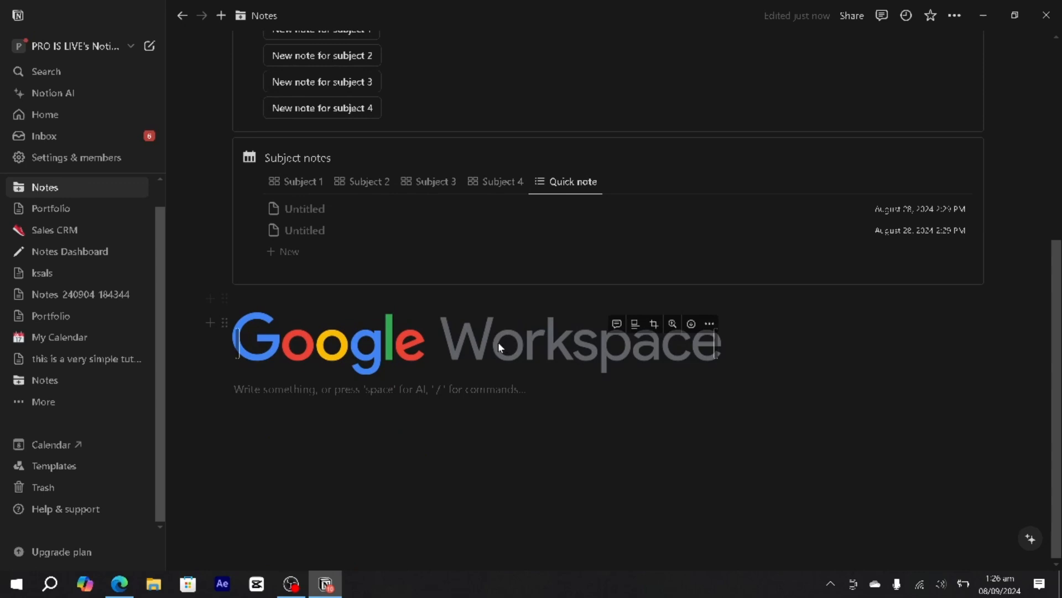